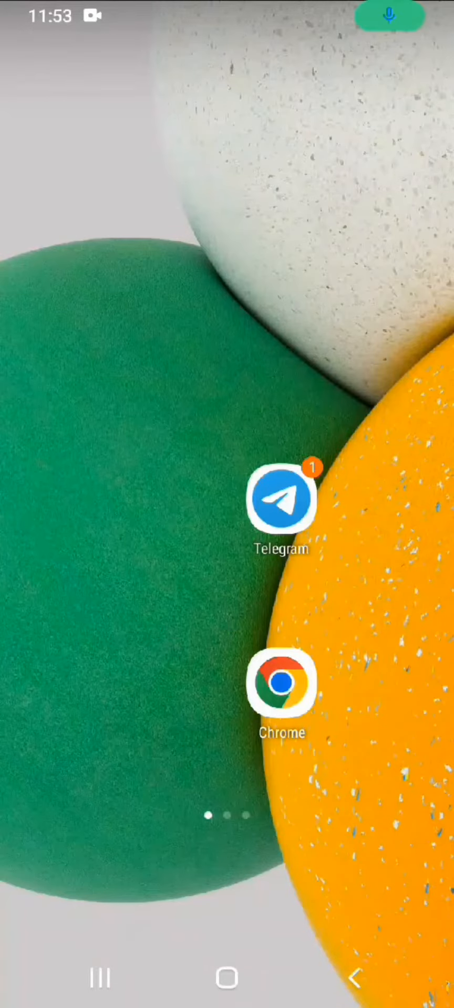
- Launch Telegram from the home screen and reveal its side navigation menu
left_click(280, 498)
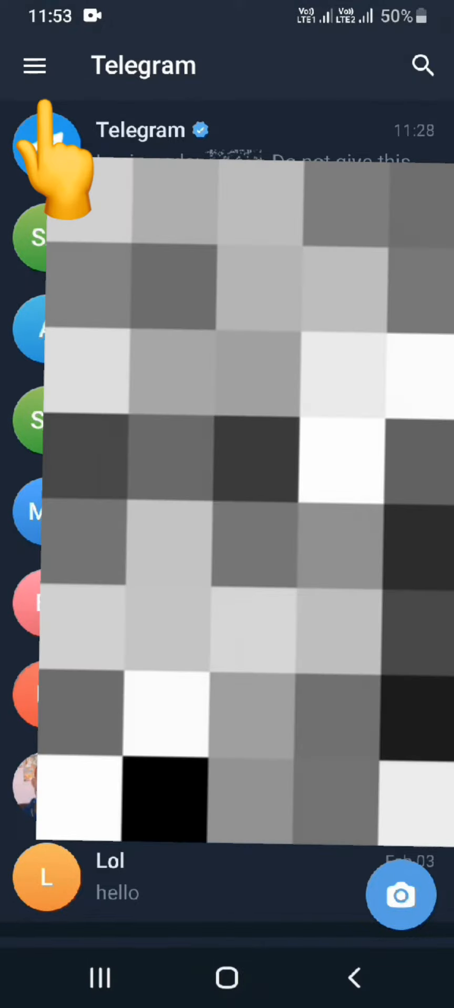
left_click(34, 65)
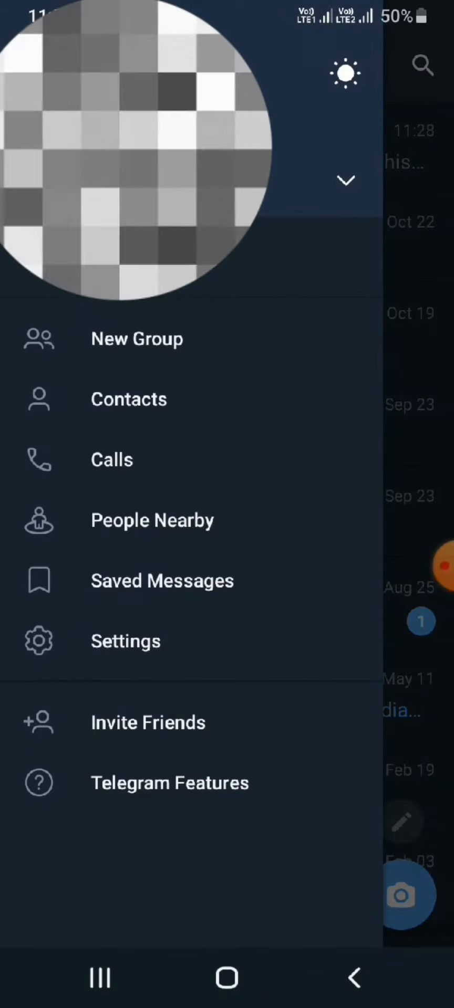
- Reach the Data Usage statistics through Settings > Data and Storage
left_click(125, 640)
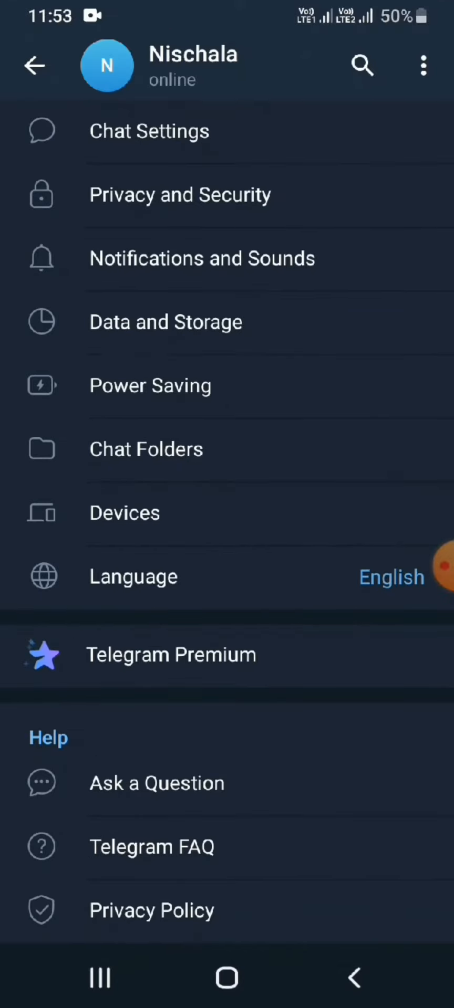
left_click(165, 321)
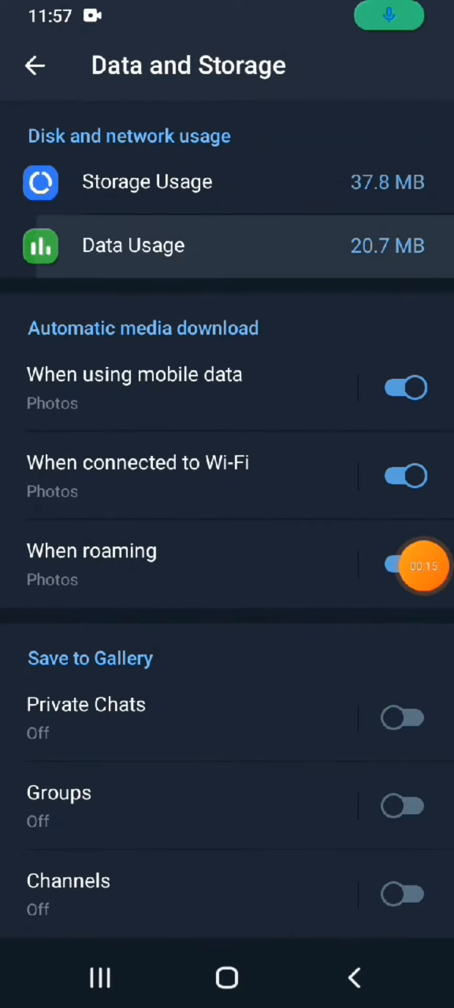
left_click(133, 244)
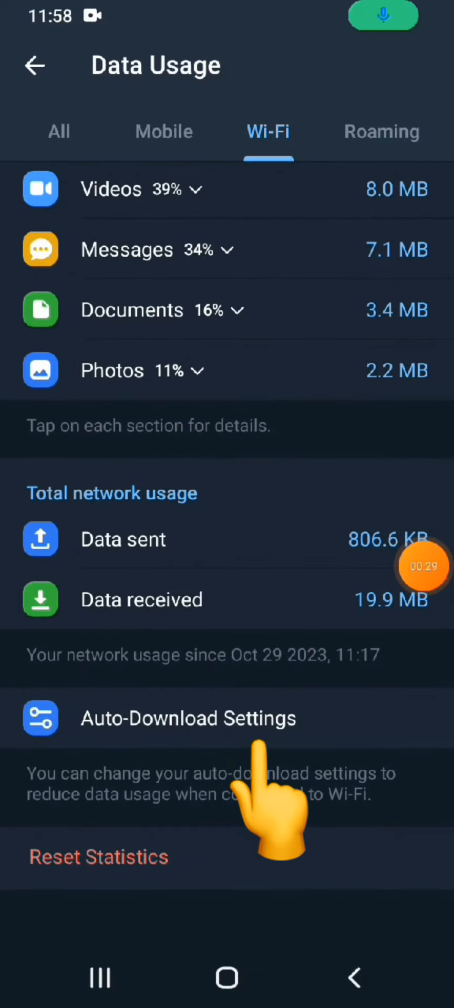
- Set Wi-Fi auto-download data usage to High and return to Data and Storage
left_click(188, 718)
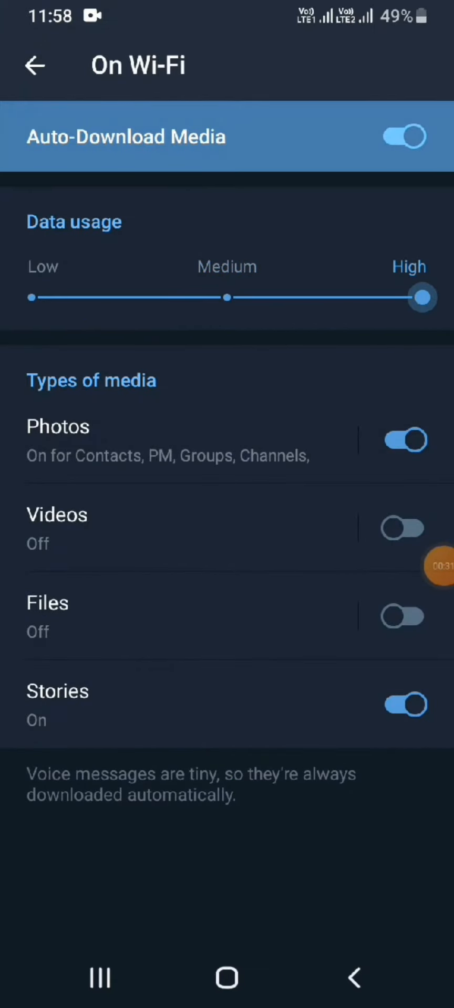
left_click(36, 65)
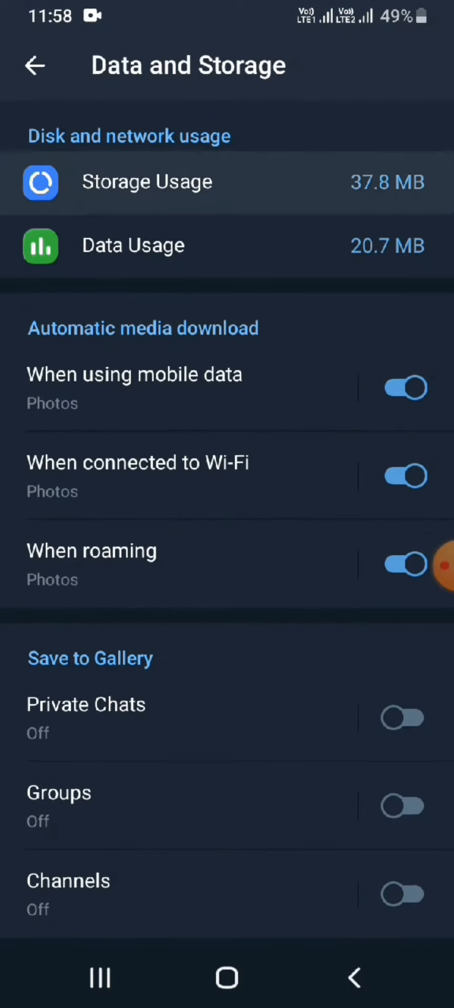
- In Storage Usage, drag the maximum cache size slider to a larger limit
left_click(147, 182)
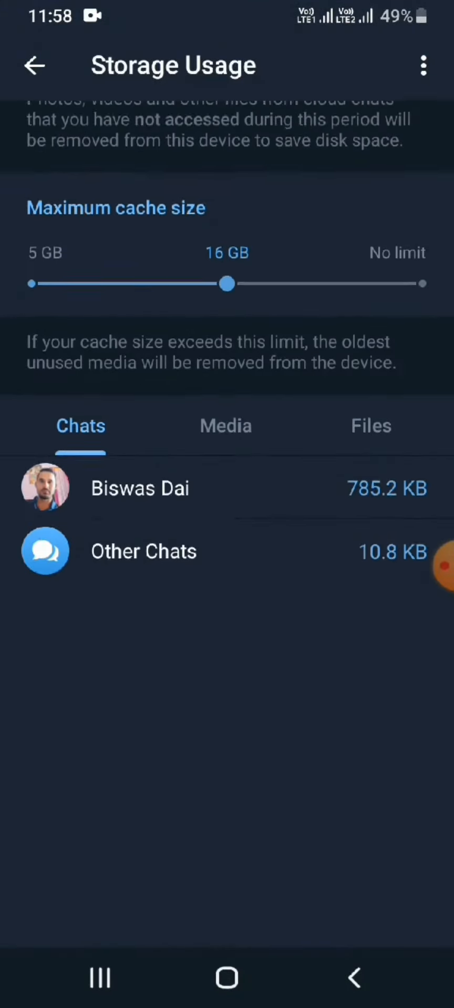
left_click_drag(226, 283, 423, 461)
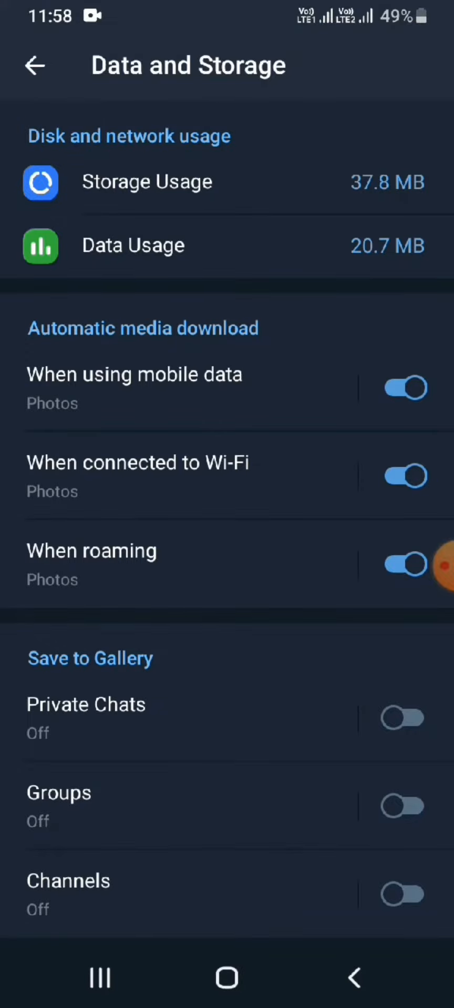
scroll("down", 3)
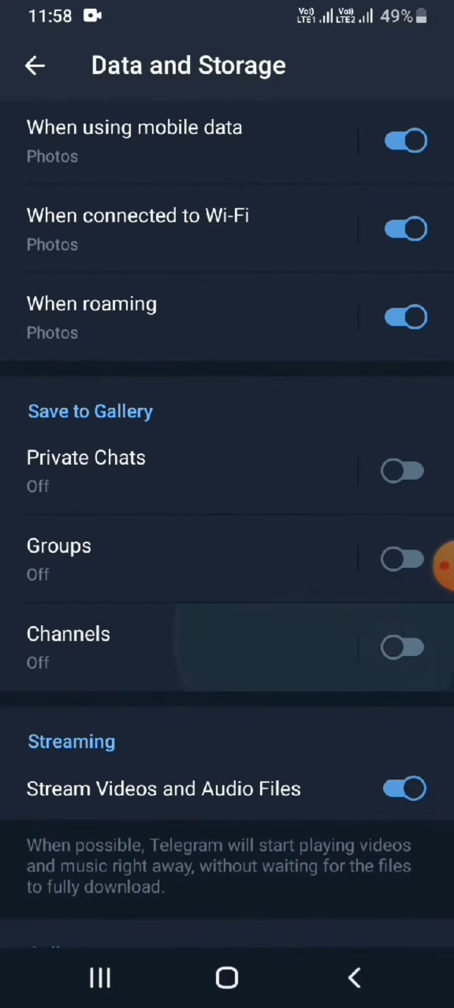
scroll("down", 3)
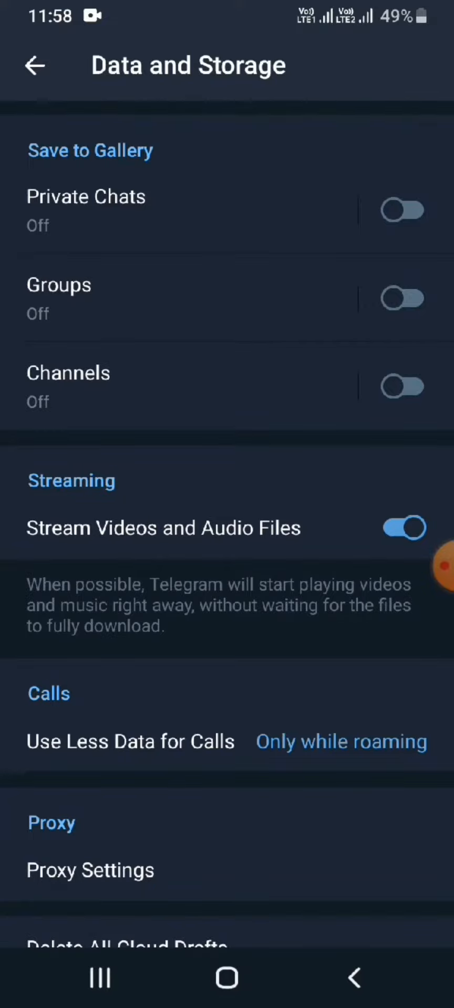
scroll("down", 3)
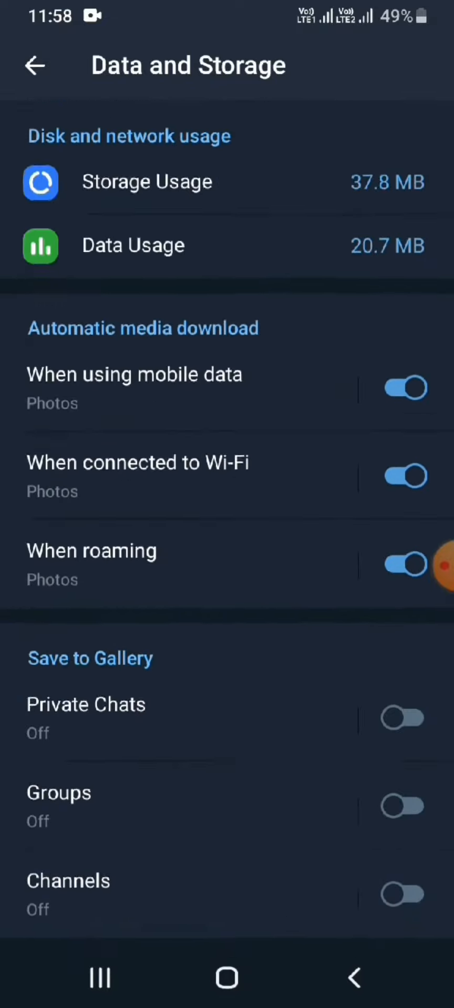